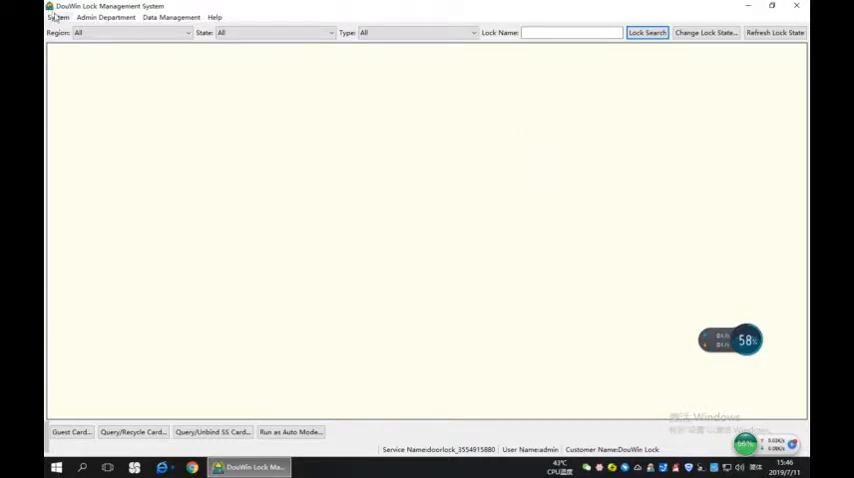
- Create Region No. 1 with 1 subregion in the Locks settings
{"action": "left_click", "coordinate": [58, 18]}
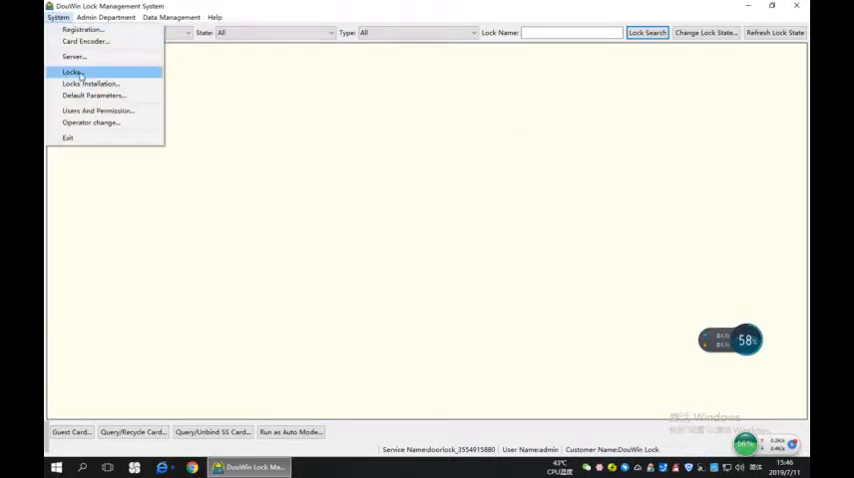
{"action": "left_click", "coordinate": [72, 72]}
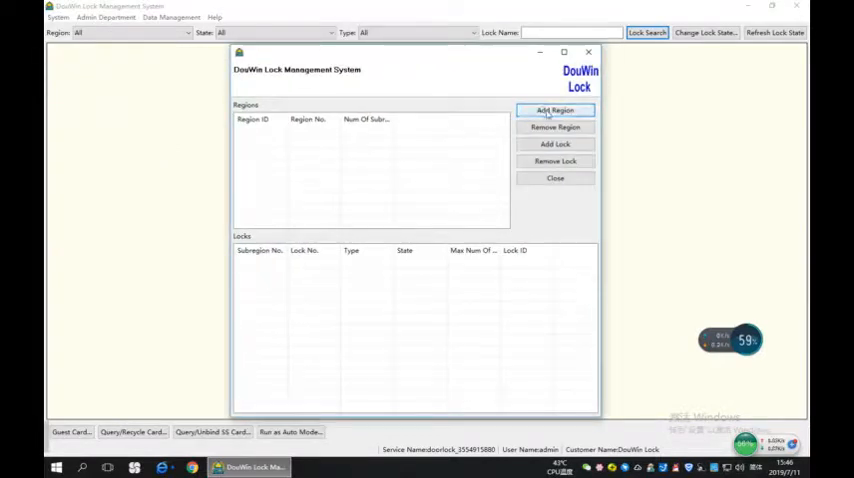
{"action": "left_click", "coordinate": [556, 110]}
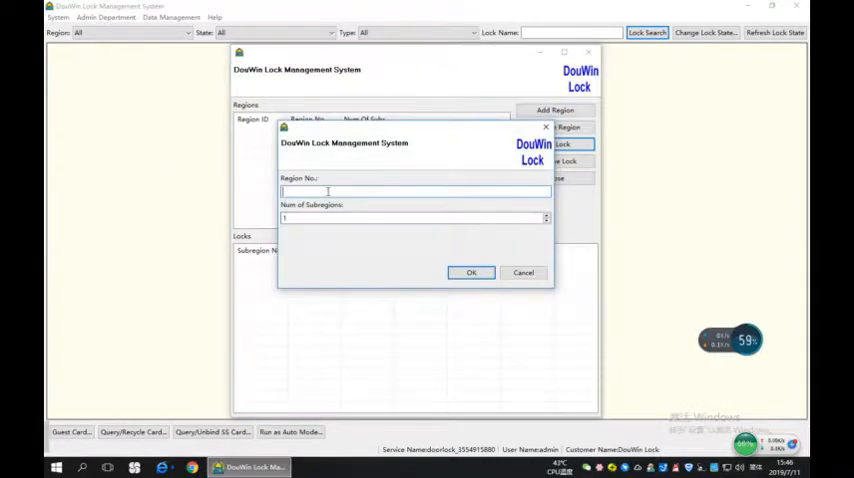
{"action": "type", "text": "1"}
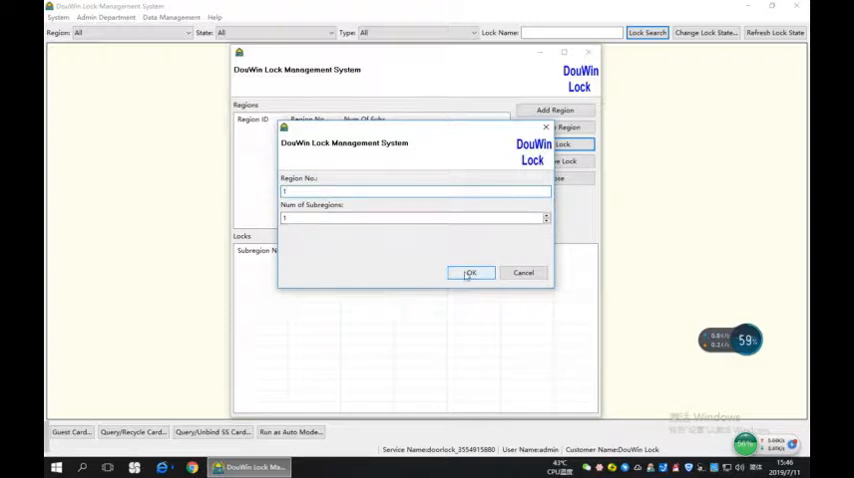
{"action": "left_click", "coordinate": [470, 272]}
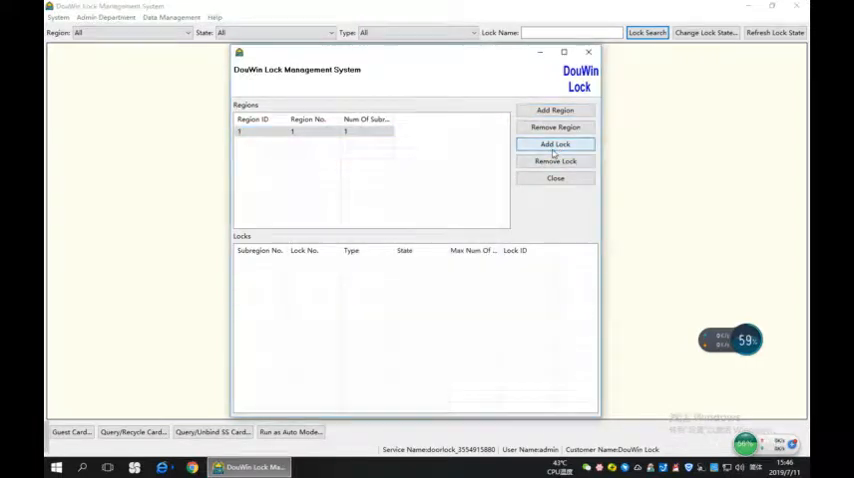
- Add 10 locks starting at lock no. 8101 and acknowledge the success message
{"action": "left_click", "coordinate": [556, 144]}
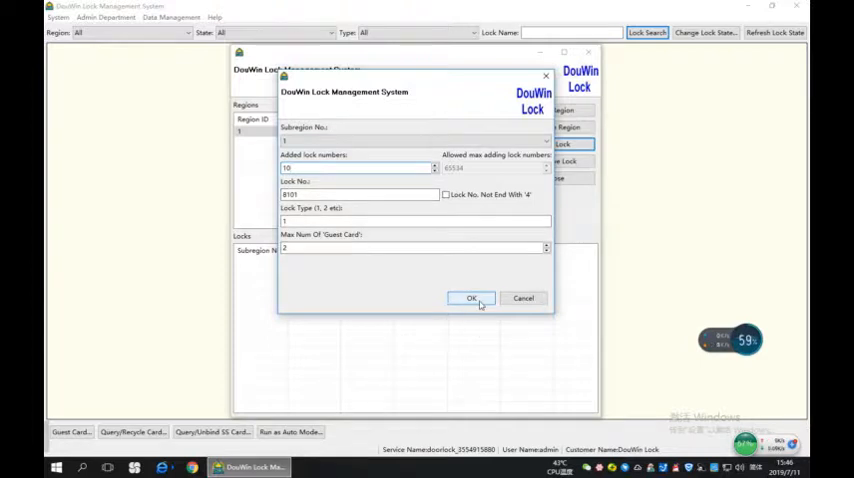
{"action": "left_click", "coordinate": [472, 298]}
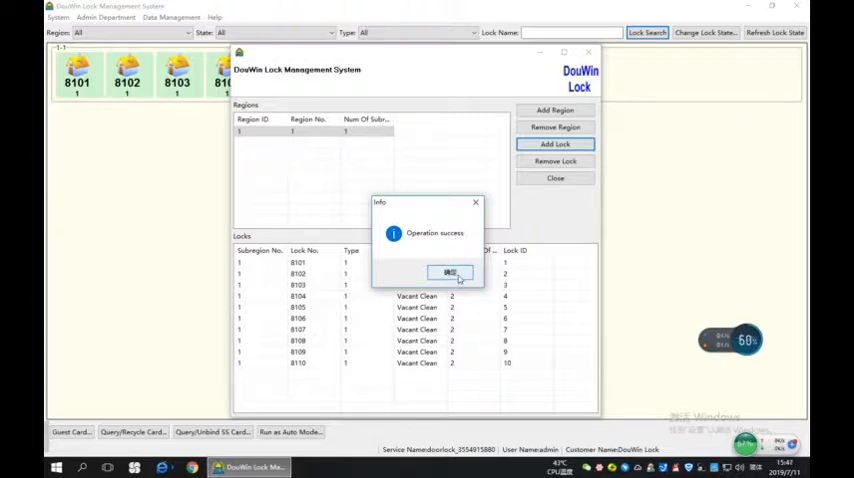
{"action": "left_click", "coordinate": [448, 272]}
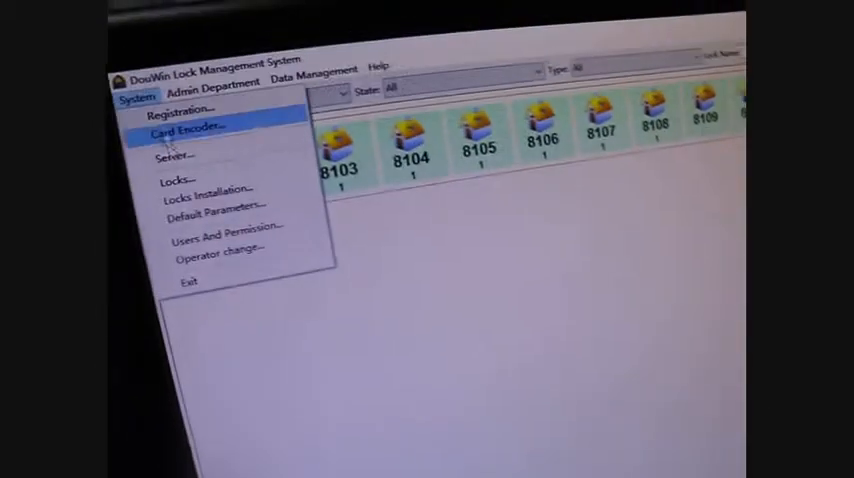
{"action": "mouse_move", "coordinate": [230, 218]}
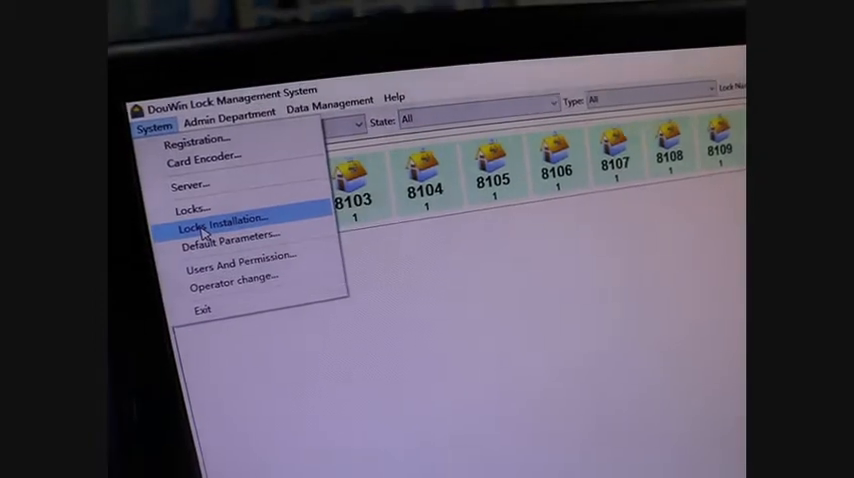
- Show the Lock Setup page of the installation tool for lock 8101
{"action": "left_click", "coordinate": [228, 218]}
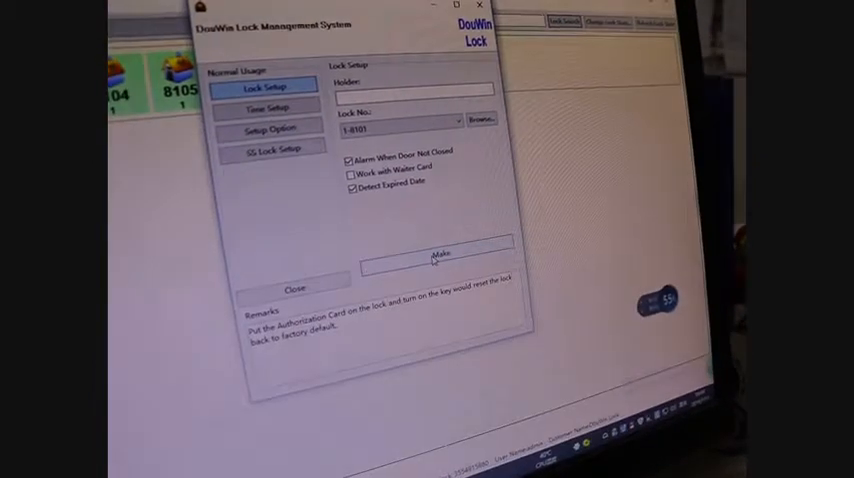
{"action": "left_click", "coordinate": [436, 250]}
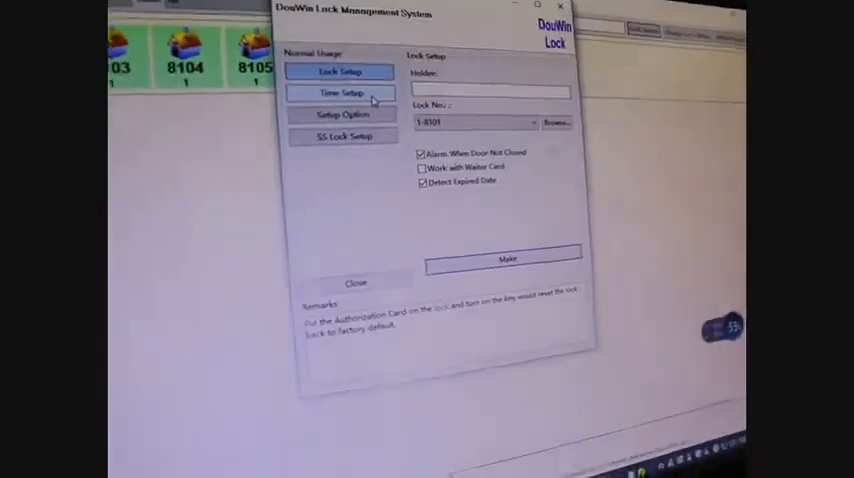
{"action": "left_click", "coordinate": [344, 92]}
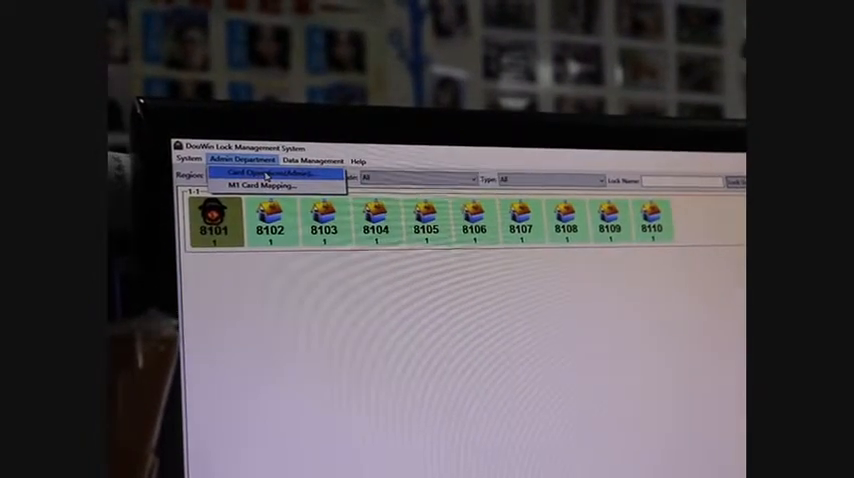
- Make a Master Card from the Card Issue tool
{"action": "left_click", "coordinate": [264, 172]}
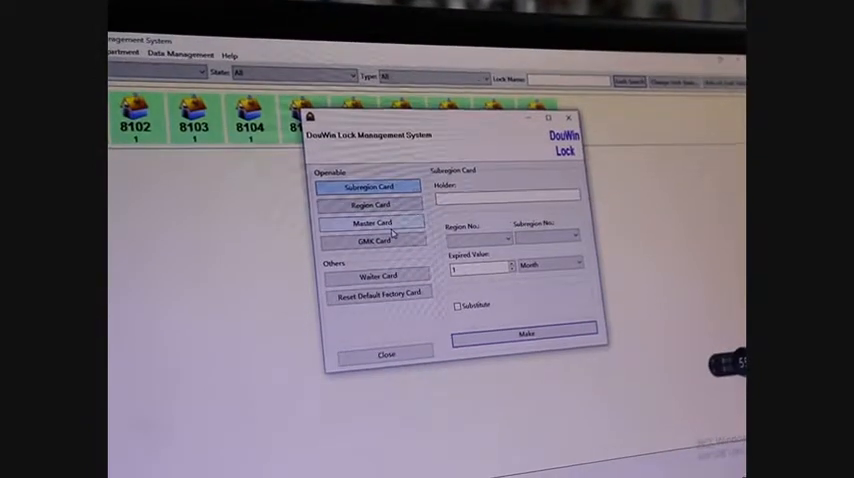
{"action": "left_click", "coordinate": [372, 220]}
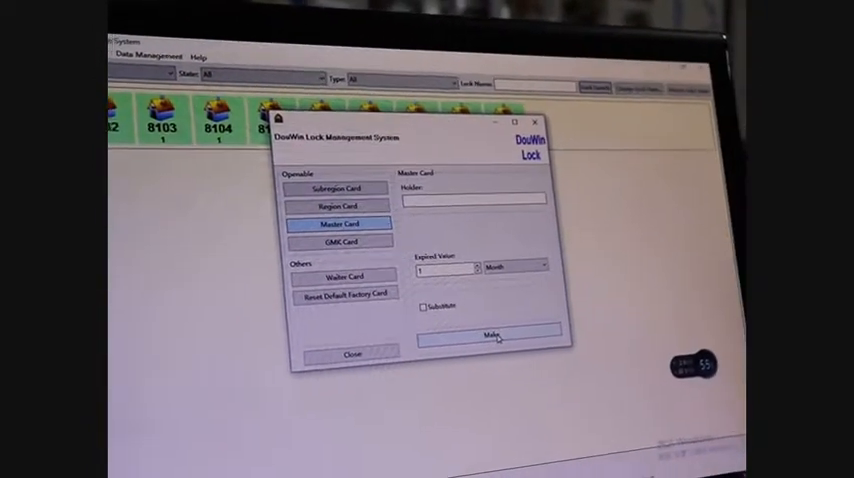
{"action": "left_click", "coordinate": [470, 332]}
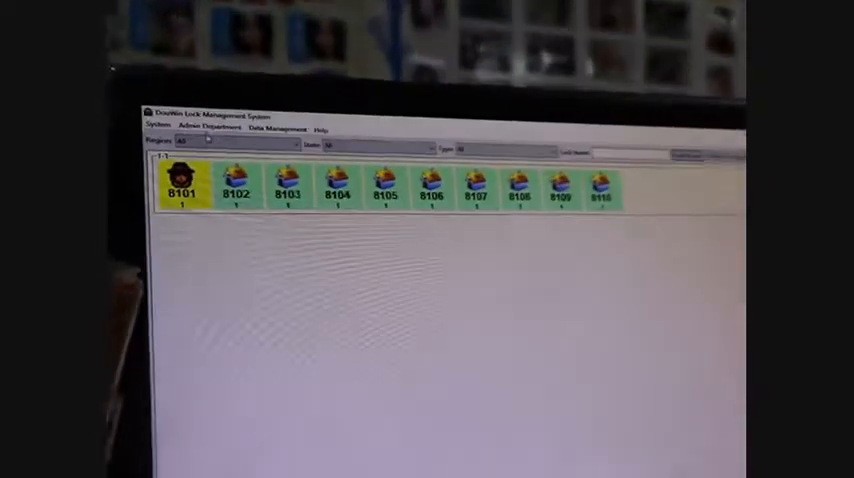
- Show the empty Opening Lock History page of the card history window
{"action": "left_click", "coordinate": [308, 122]}
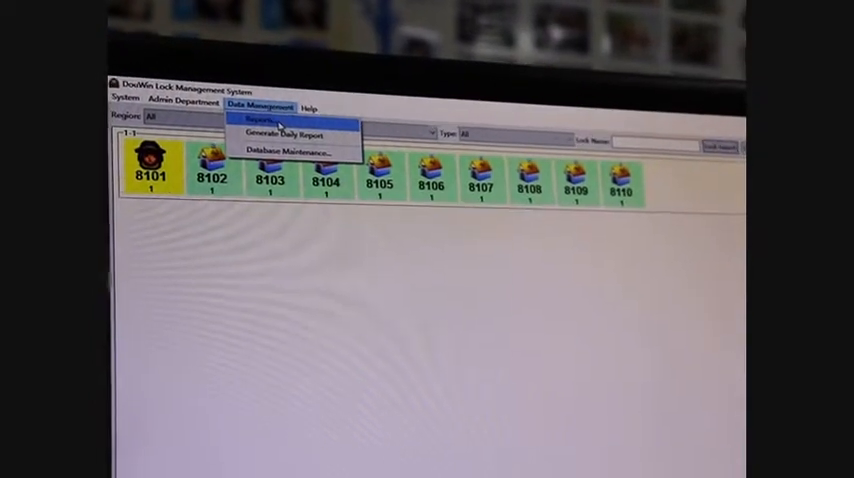
{"action": "left_click", "coordinate": [264, 120]}
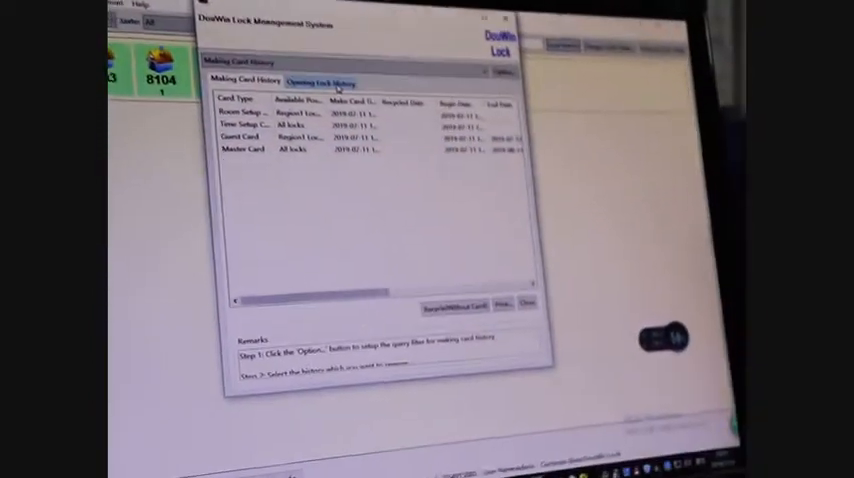
{"action": "left_click", "coordinate": [328, 82]}
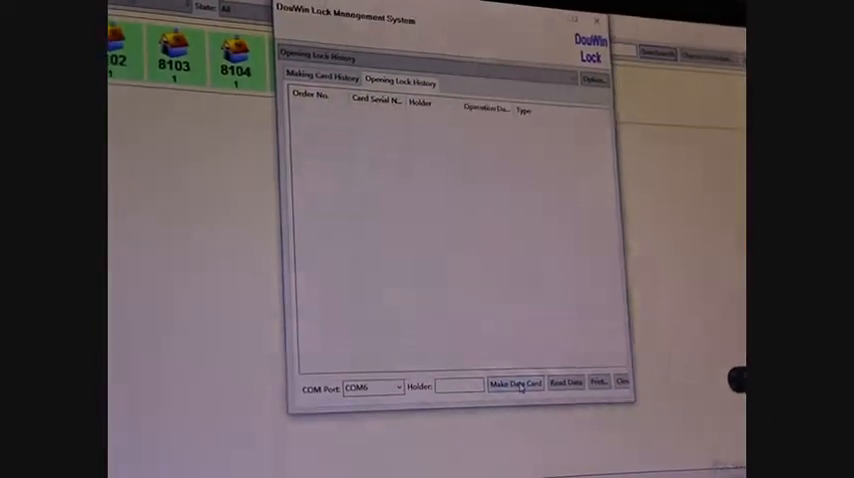
- Make a data card, then read the collected lock opening records into the history
{"action": "left_click", "coordinate": [518, 384]}
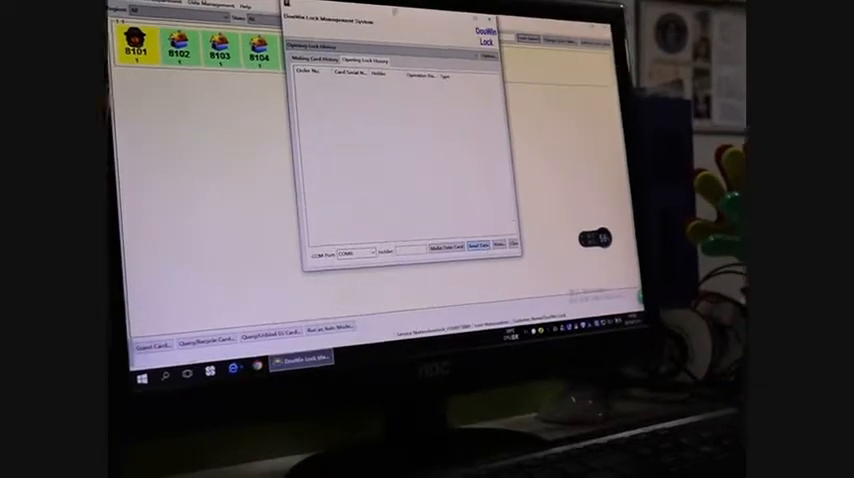
{"action": "left_click", "coordinate": [468, 244]}
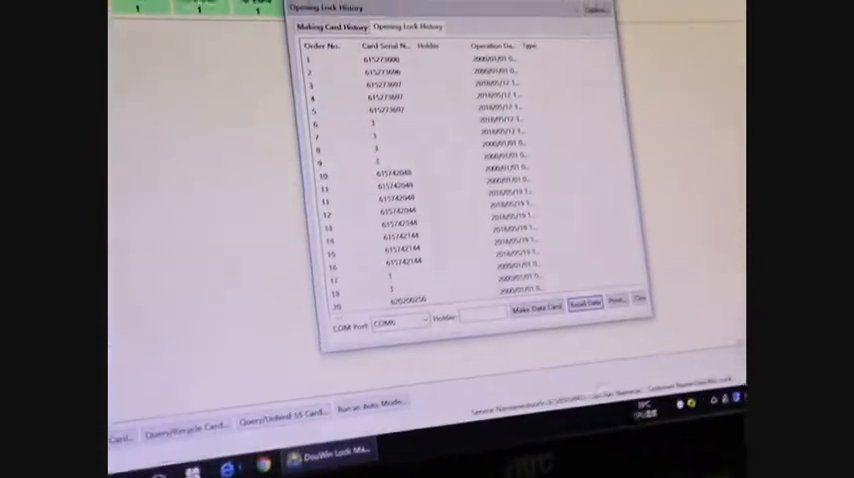